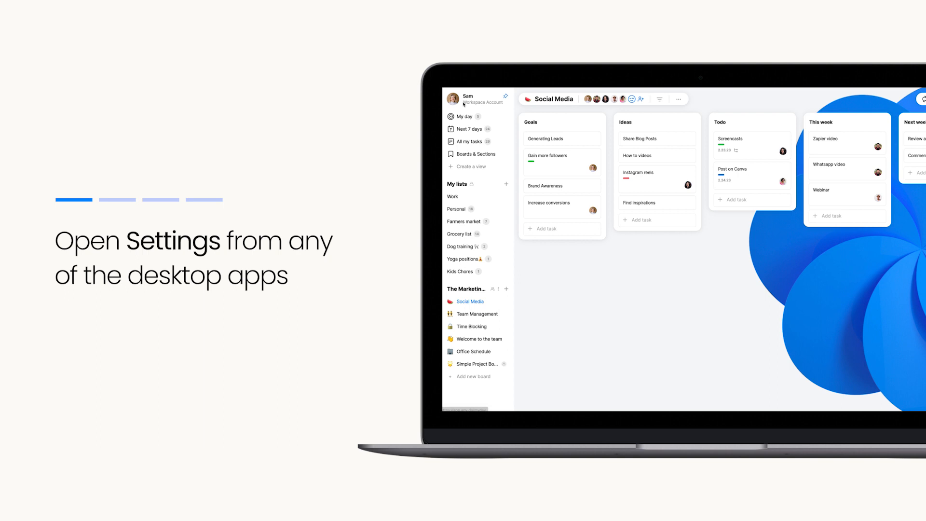
# Step: Connect WhatsApp under Settings > Integrations by verifying the phone number with an SMS code
pyautogui.click(468, 99)
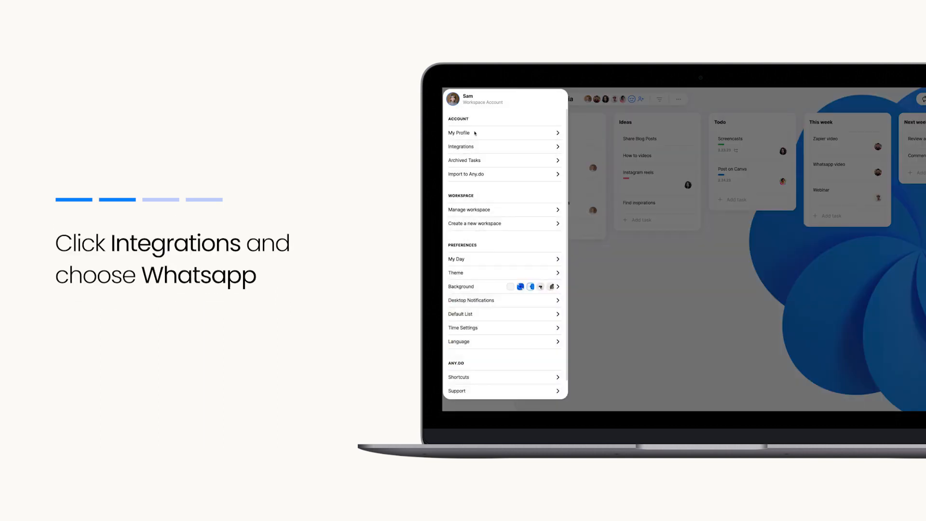
pyautogui.click(460, 146)
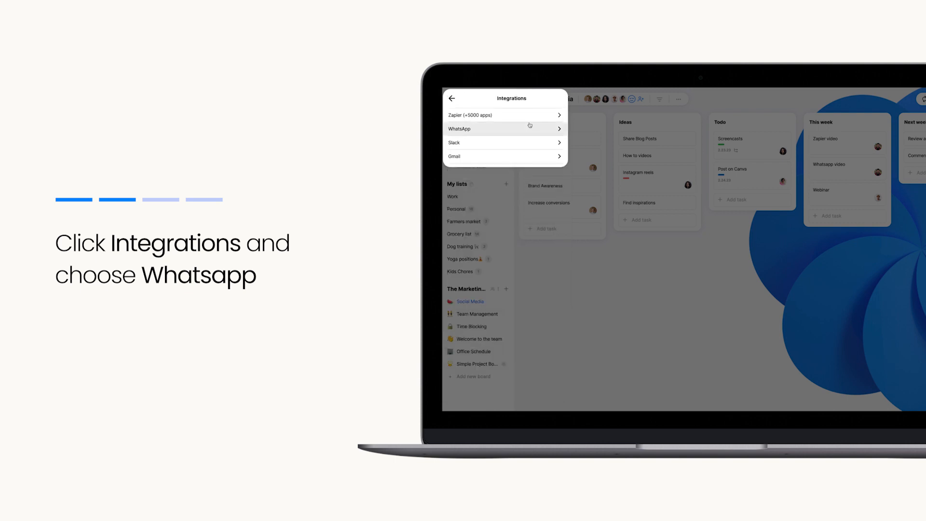
pyautogui.click(504, 129)
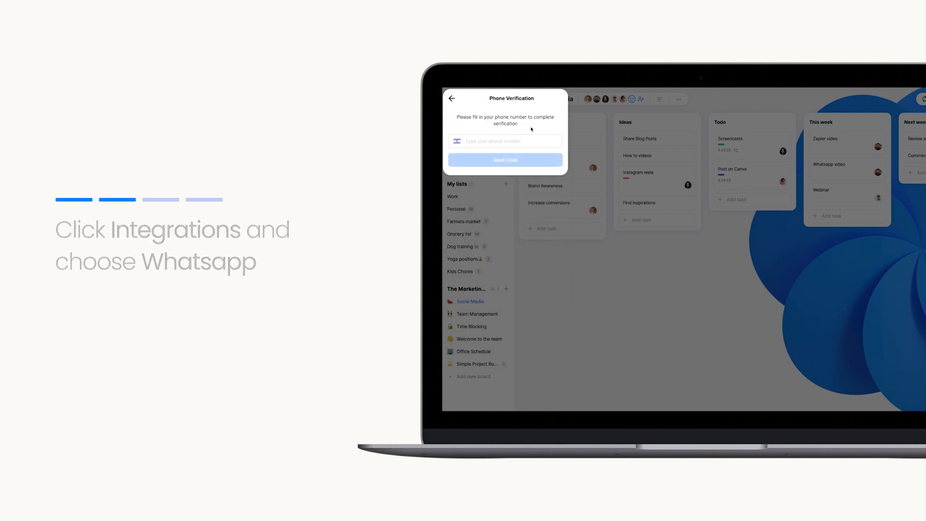
pyautogui.click(508, 141)
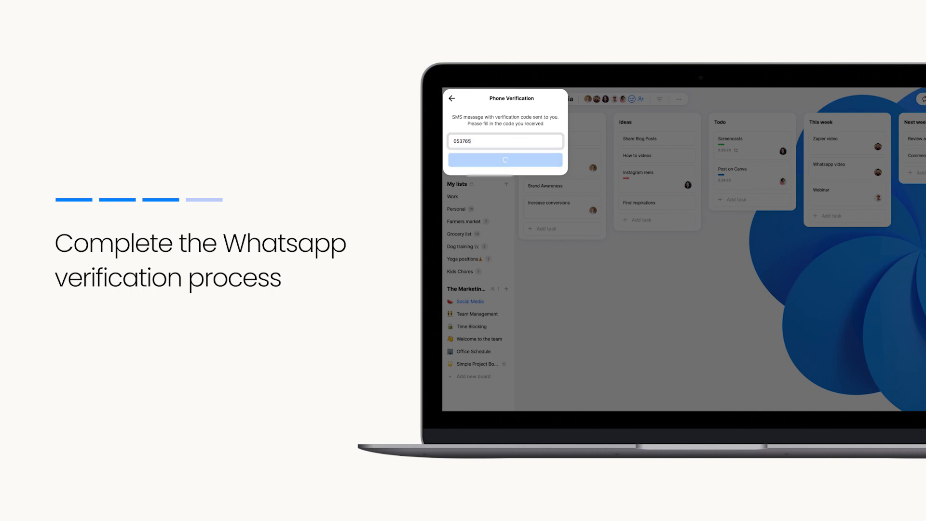
pyautogui.click(504, 160)
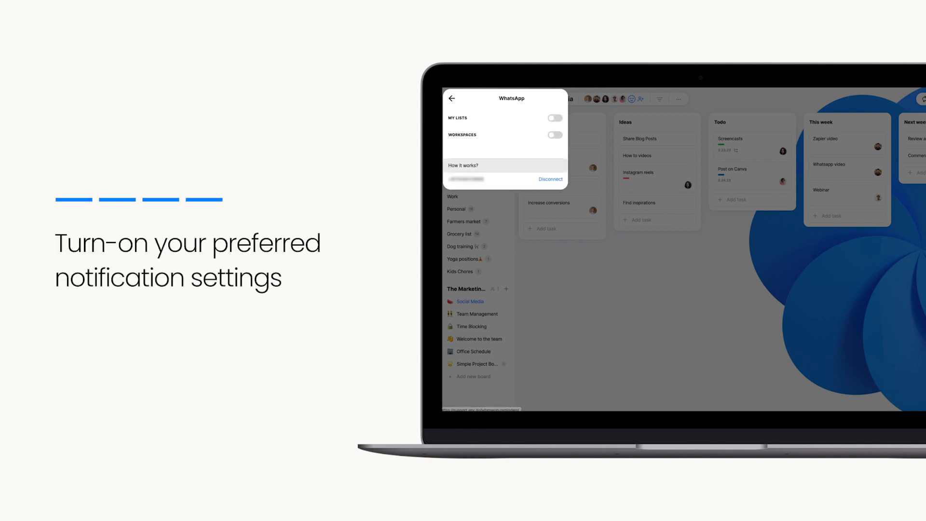
# Step: Switch on WhatsApp notifications for workspaces and enable user updates
pyautogui.click(553, 134)
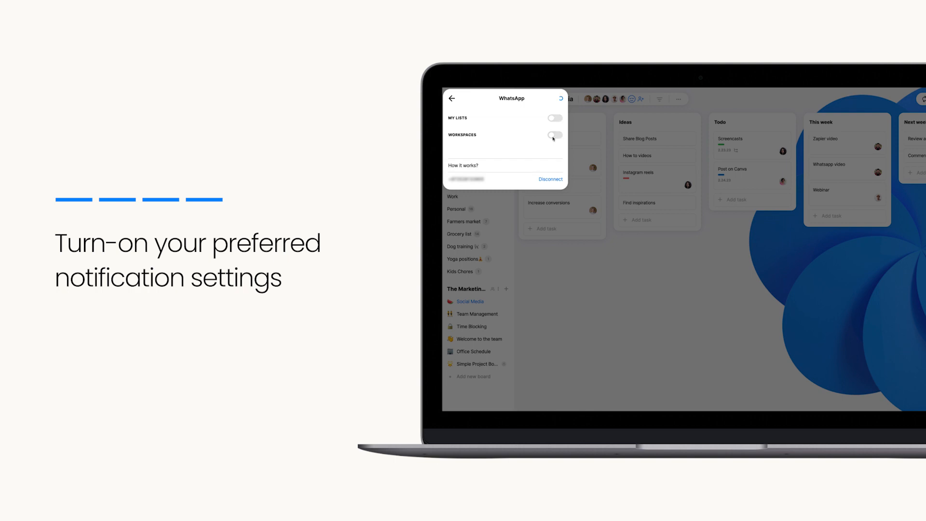
pyautogui.click(554, 134)
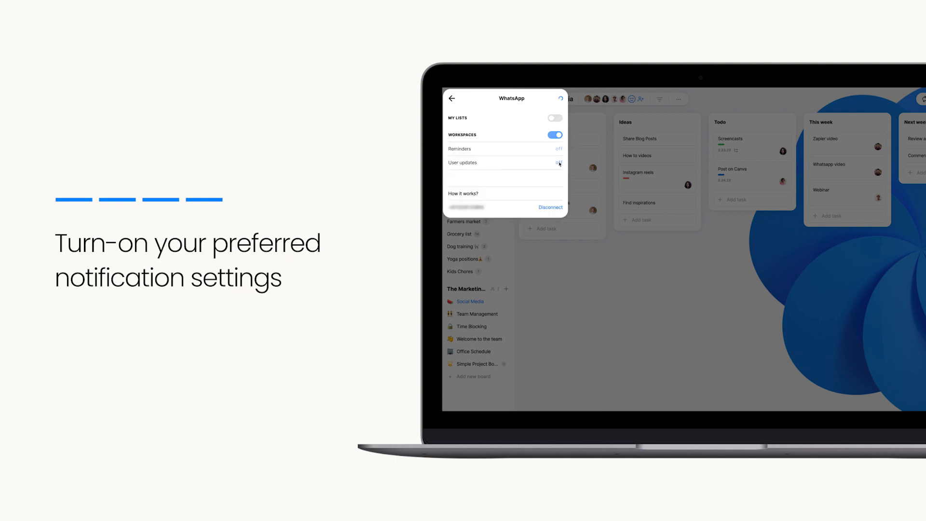
pyautogui.click(558, 163)
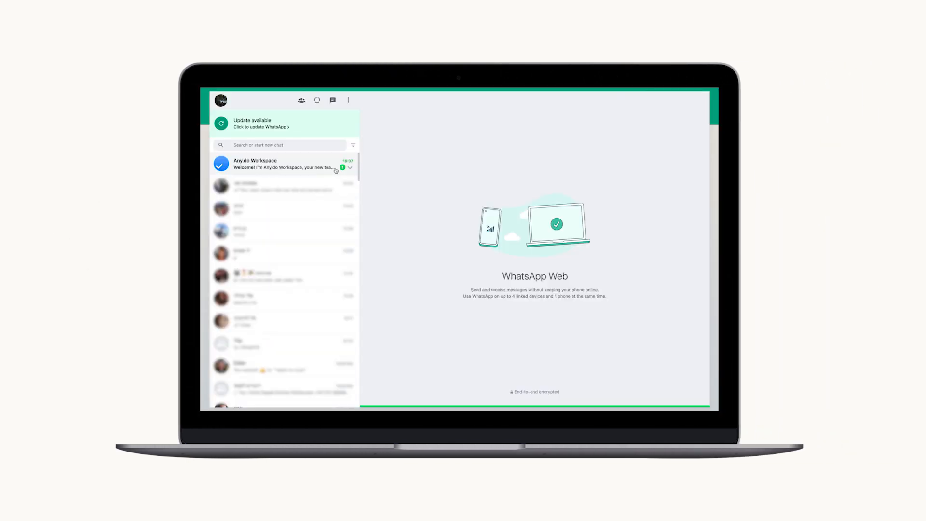
# Step: Open the Any.do Workspace bot chat and enter the task 'Improve Engagement'
pyautogui.click(283, 166)
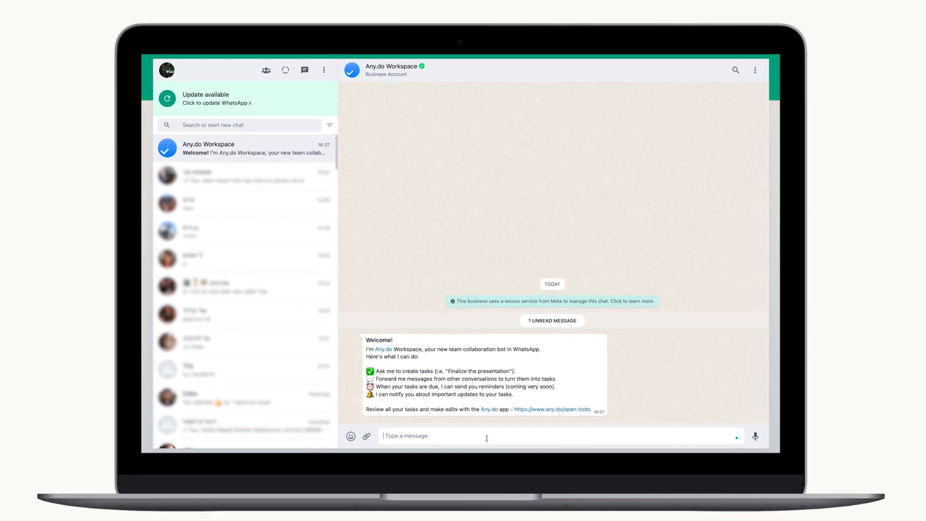
pyautogui.write('Improve Engagement')
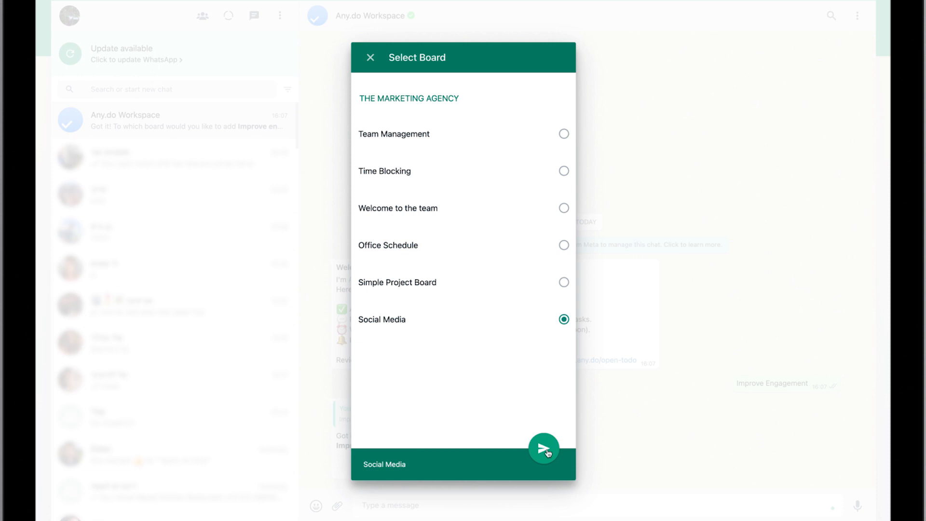
pyautogui.click(543, 447)
pyautogui.write('@kate')
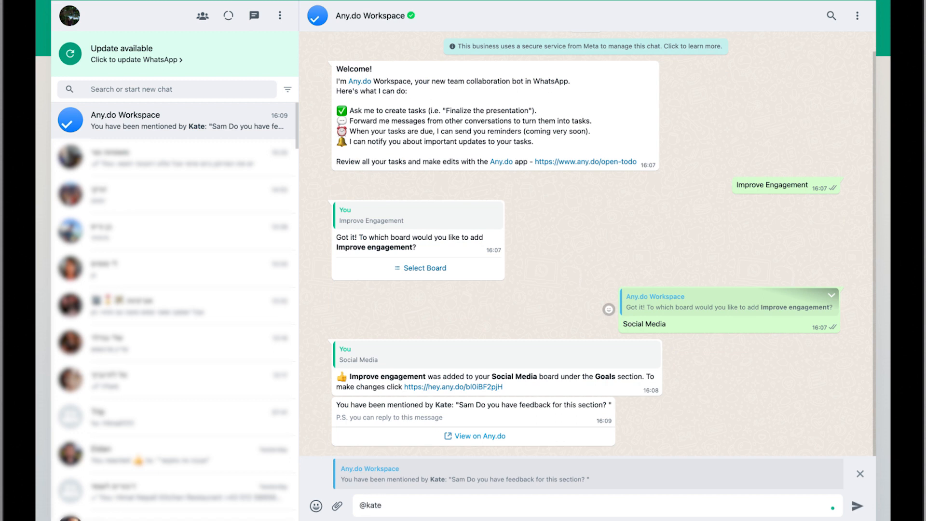
# Step: Type the reply 'Yes I will add it la' to Kate's mention
pyautogui.write('Yes I will add it la')
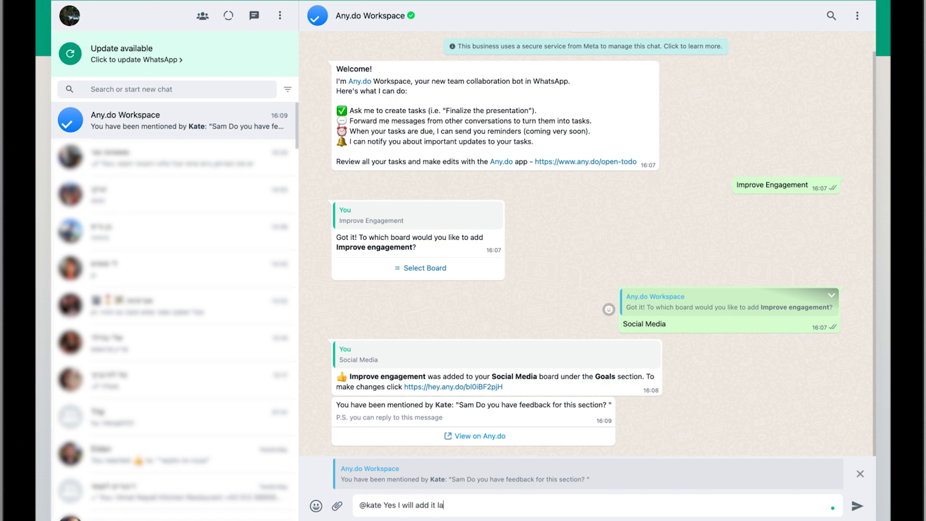